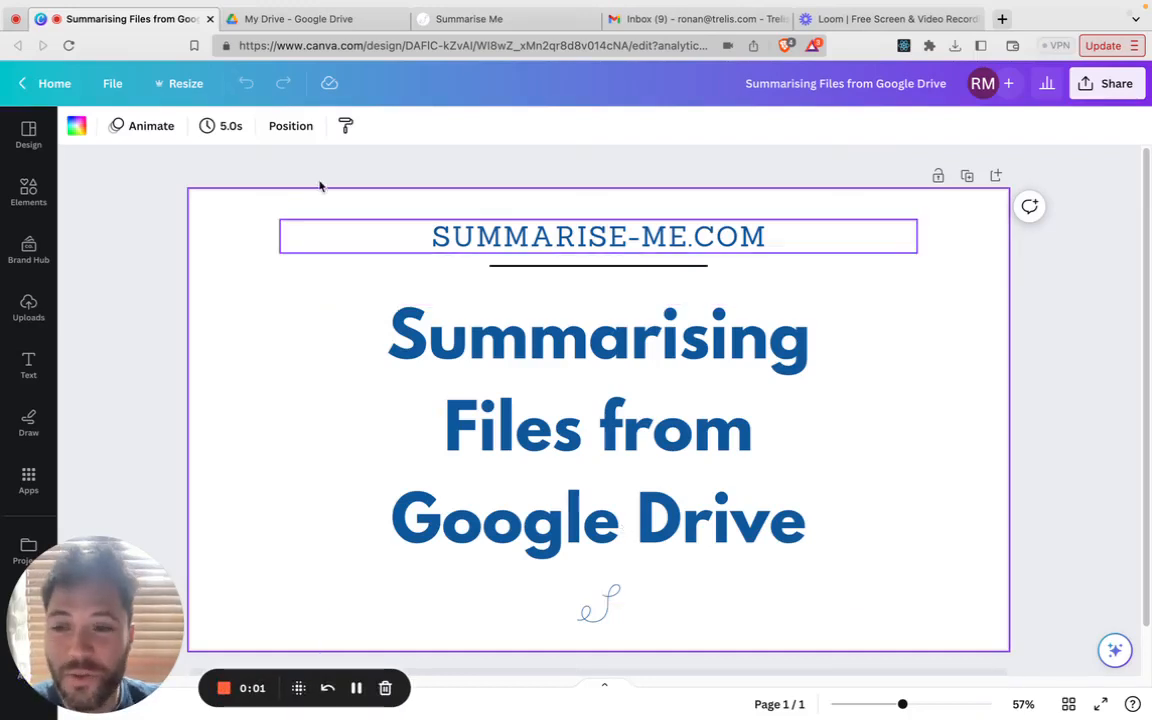
# - Preview 2017 allam cycle.pdf in Google Drive and scroll through to page 11
pyautogui.click(312, 18)
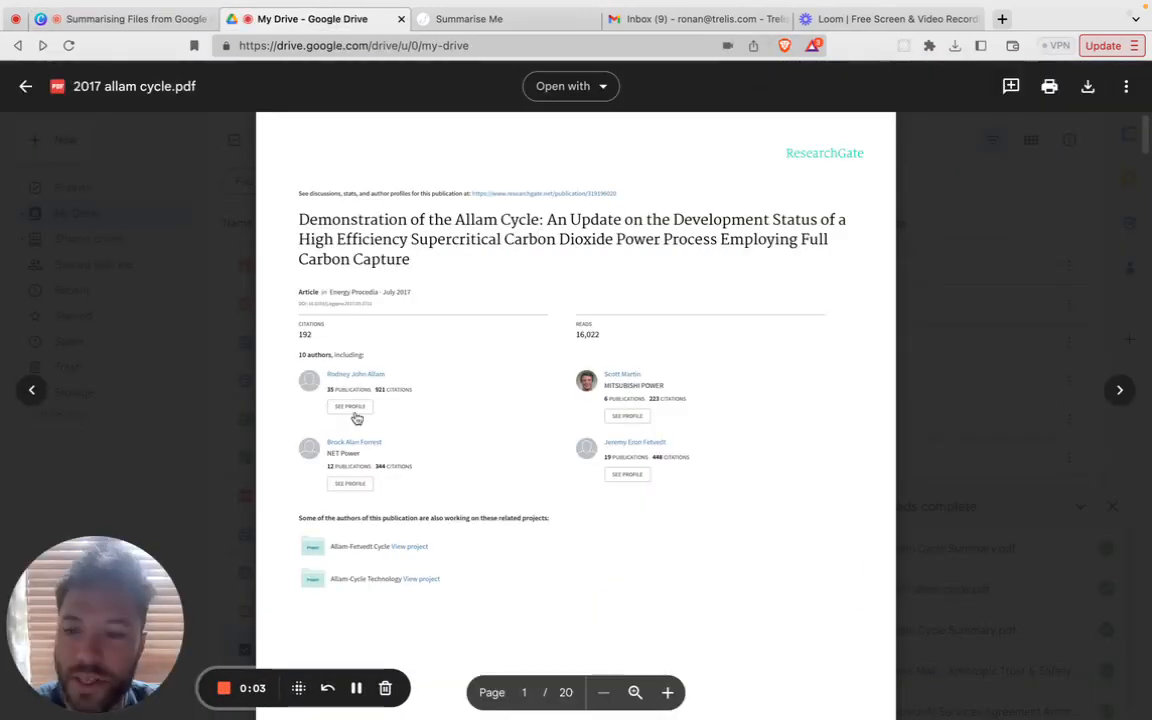
pyautogui.scroll(-3)
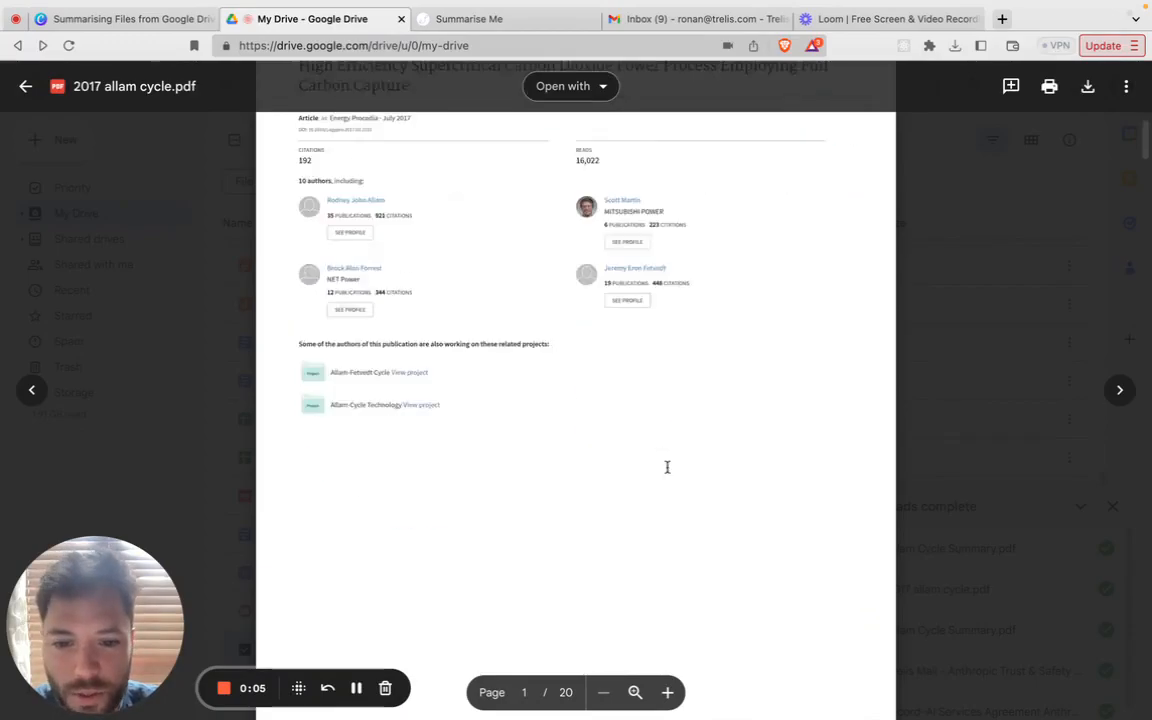
pyautogui.scroll(-3)
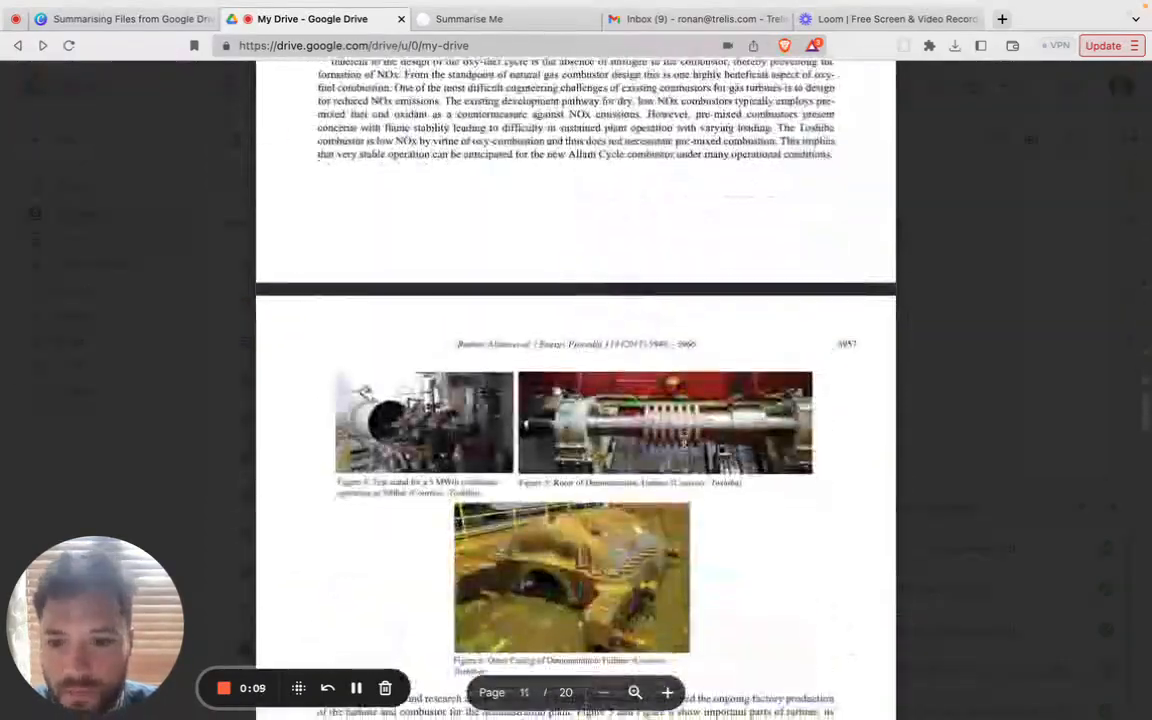
pyautogui.click(504, 20)
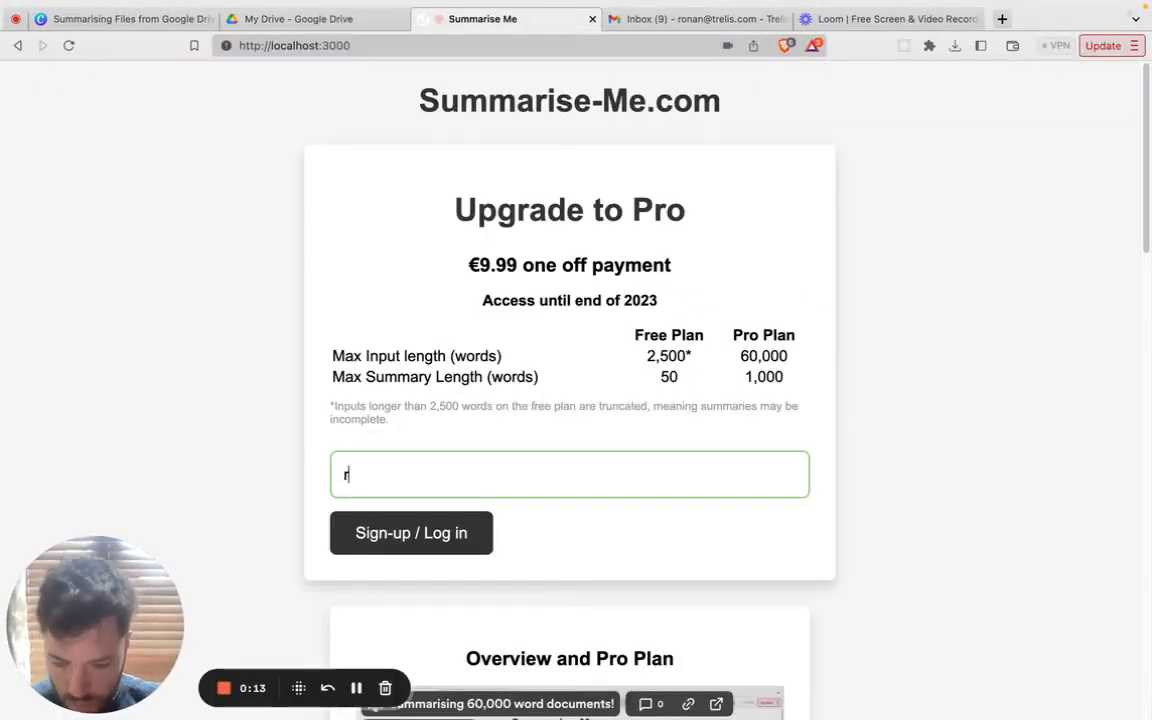
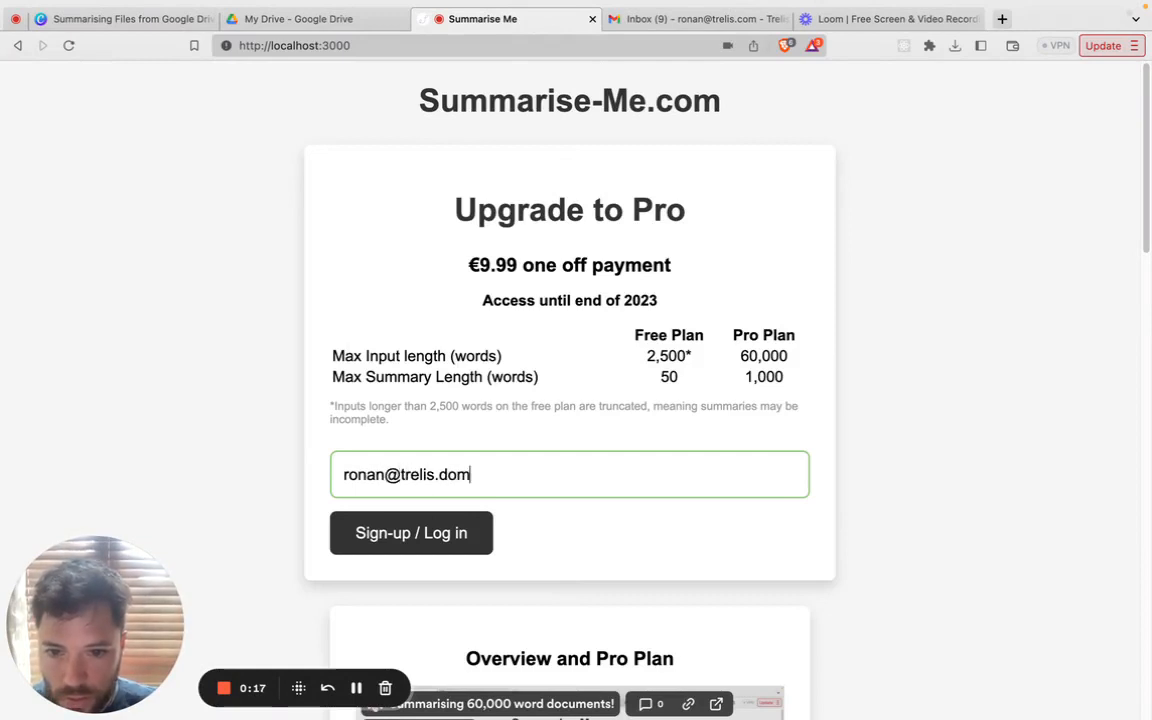
# - Log in to the Pro account and go to the Summarise a Web Page URL field
pyautogui.click(410, 532)
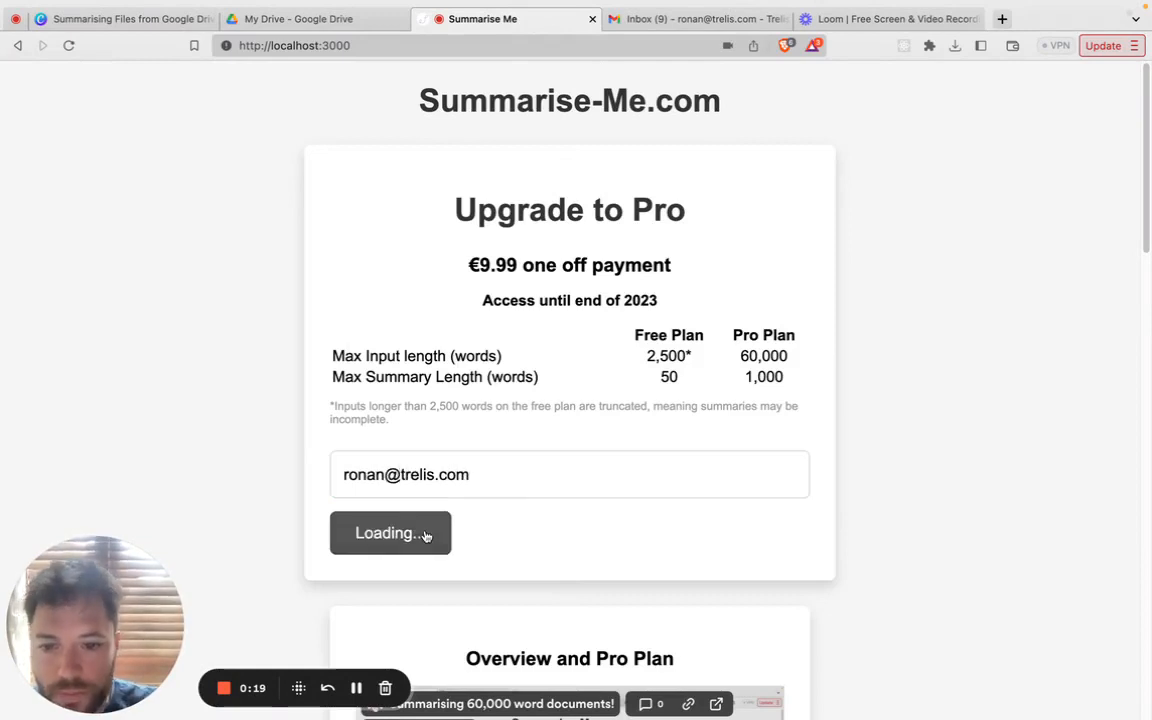
pyautogui.moveTo(588, 350)
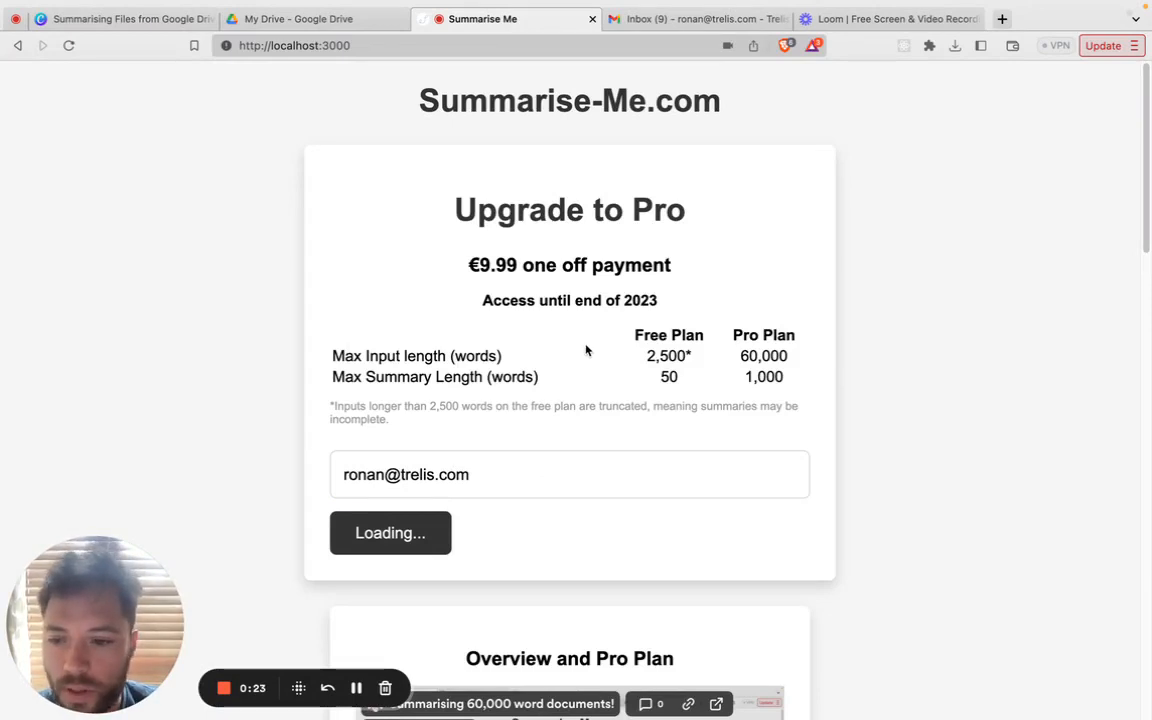
pyautogui.click(390, 532)
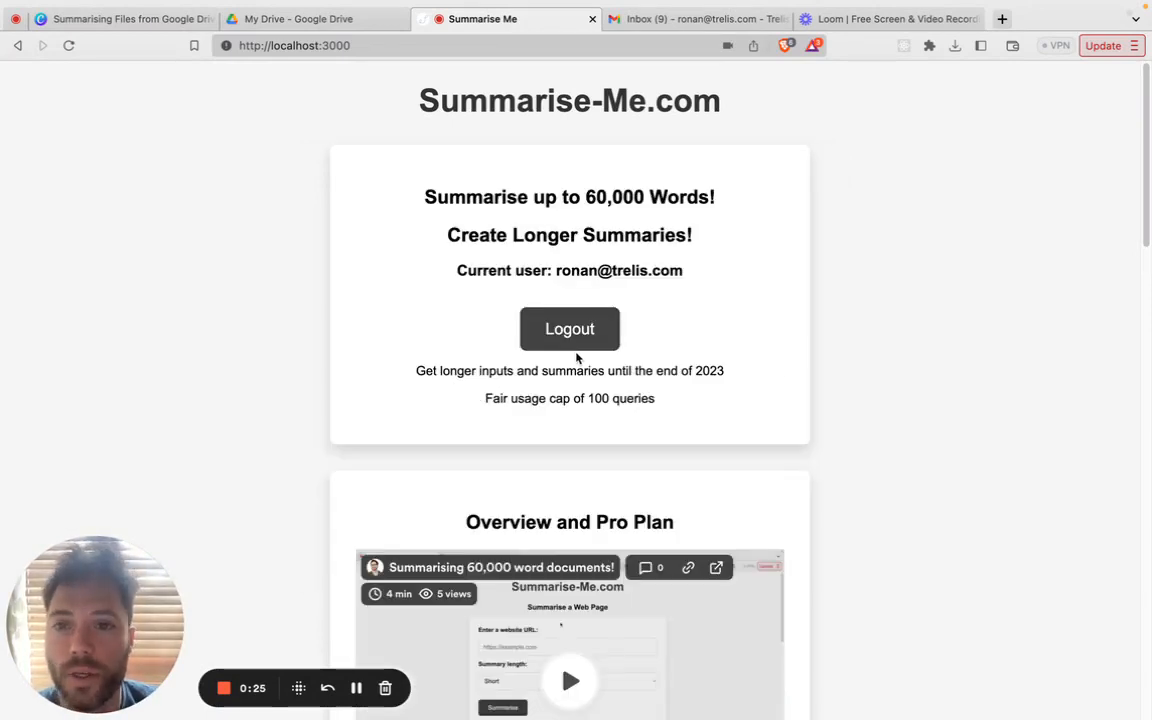
pyautogui.moveTo(780, 318)
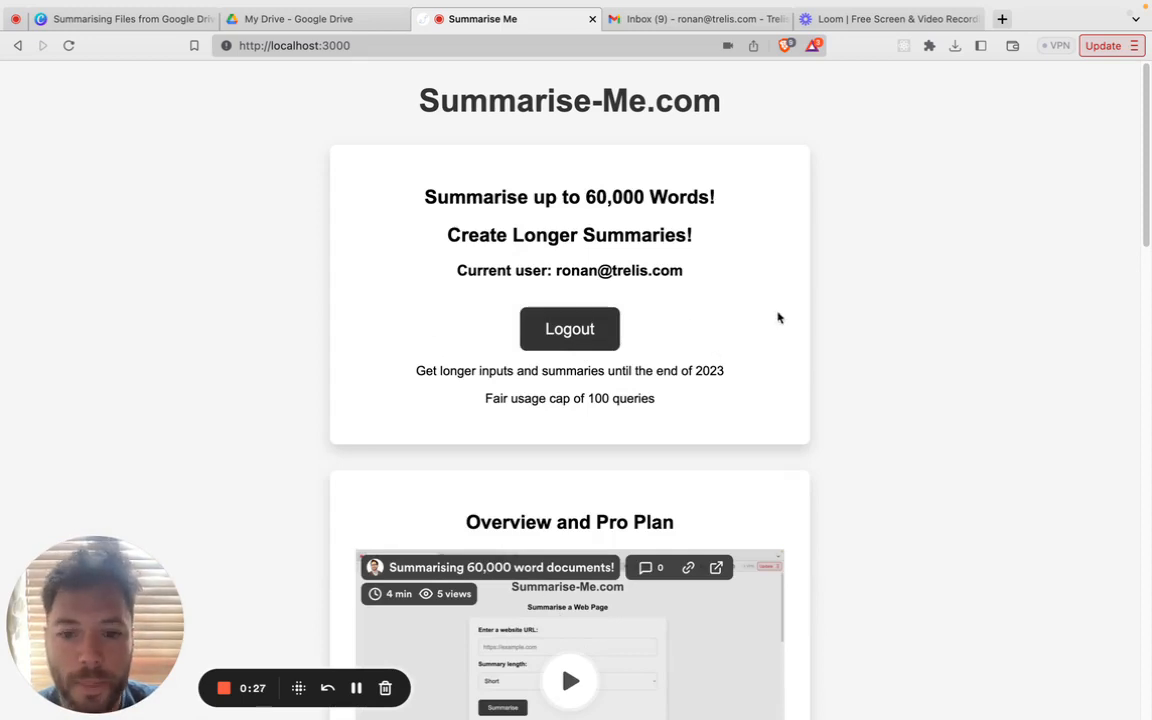
pyautogui.scroll(-3)
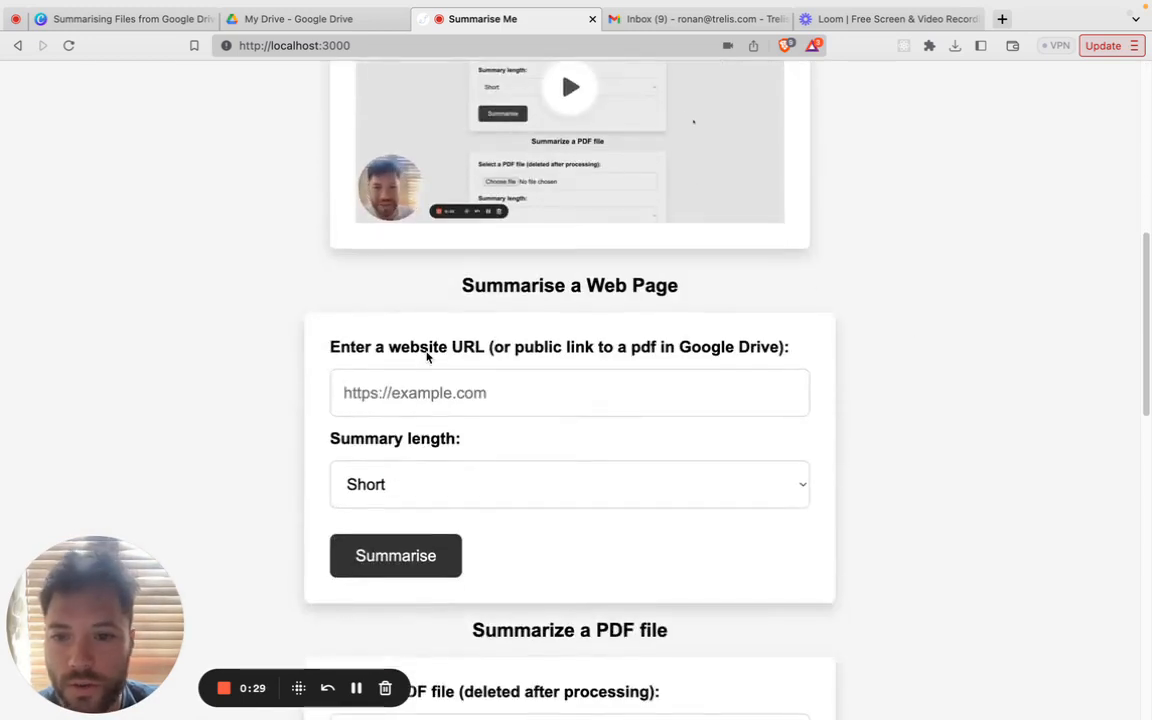
pyautogui.click(568, 392)
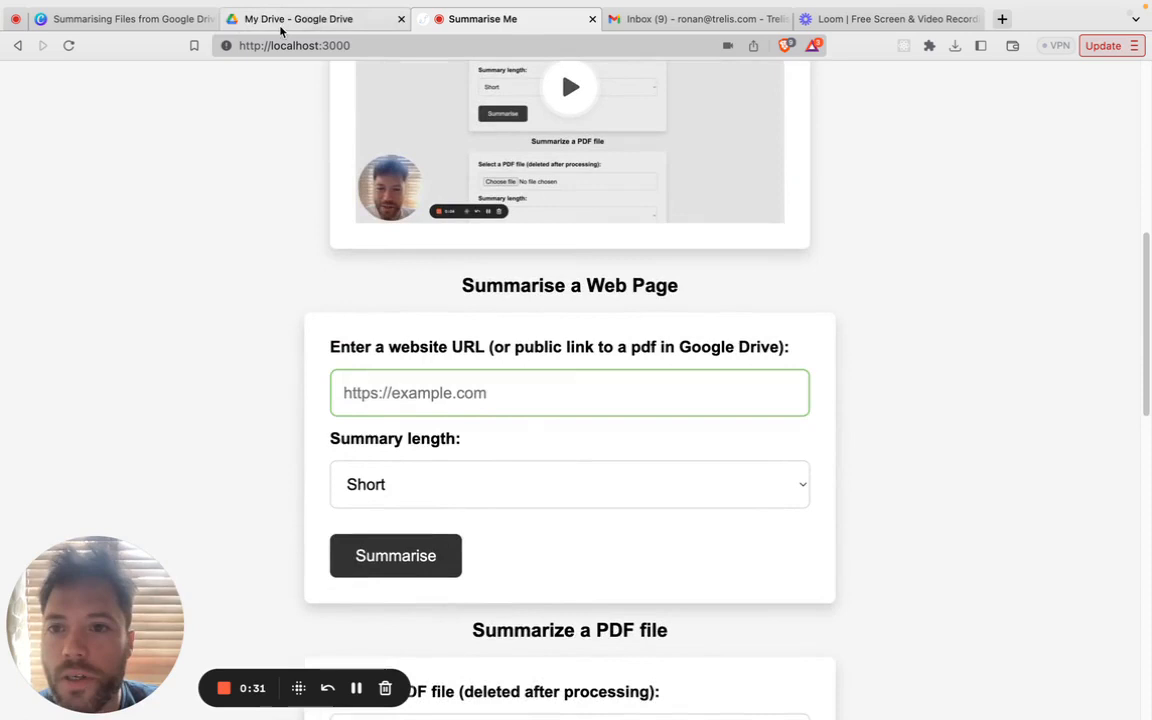
# - Share the Allam cycle PDF in Drive and copy its public link
pyautogui.click(314, 18)
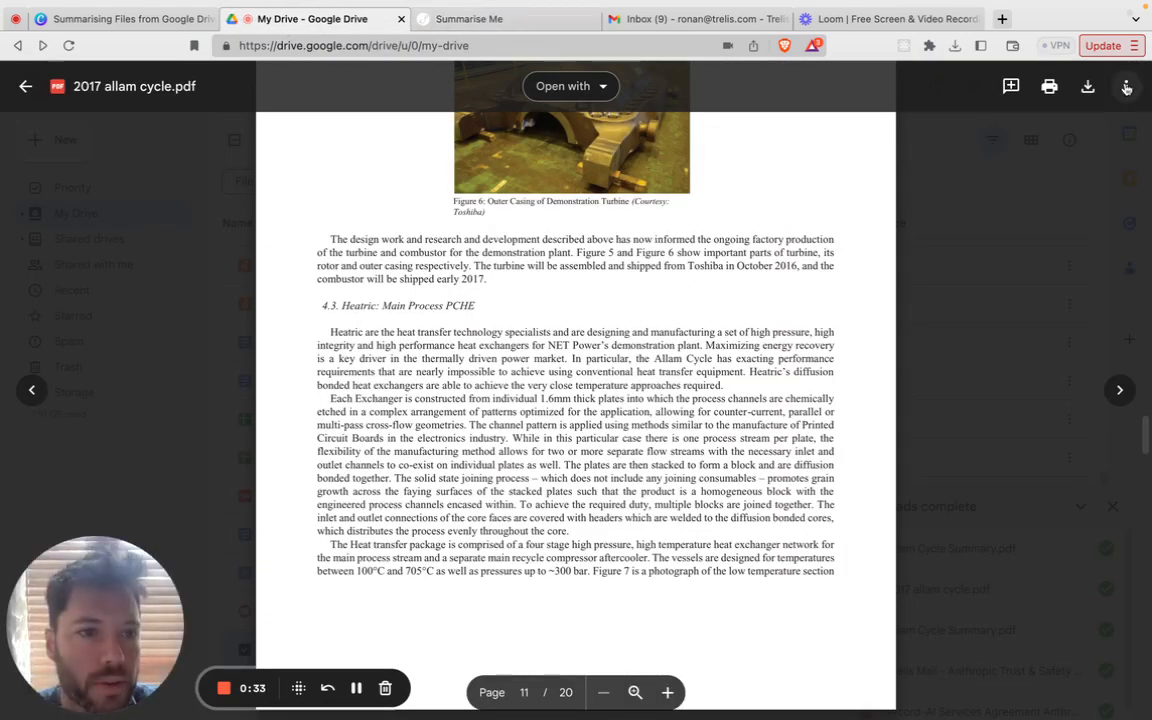
pyautogui.click(1126, 86)
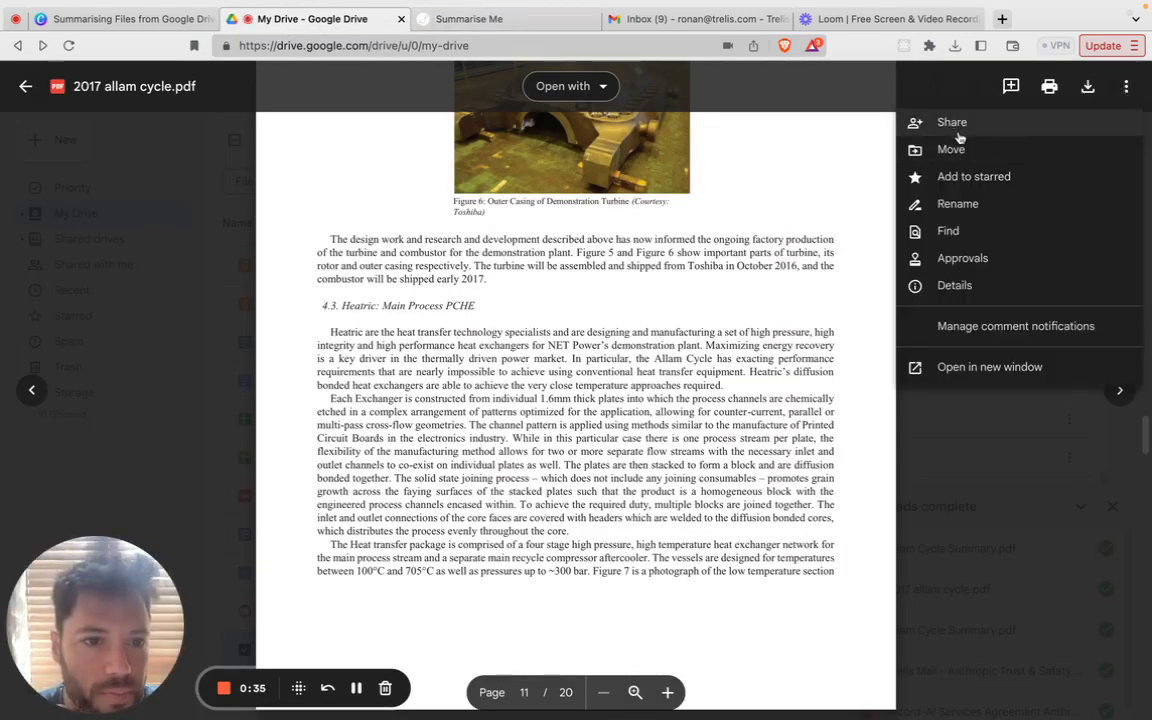
pyautogui.click(952, 122)
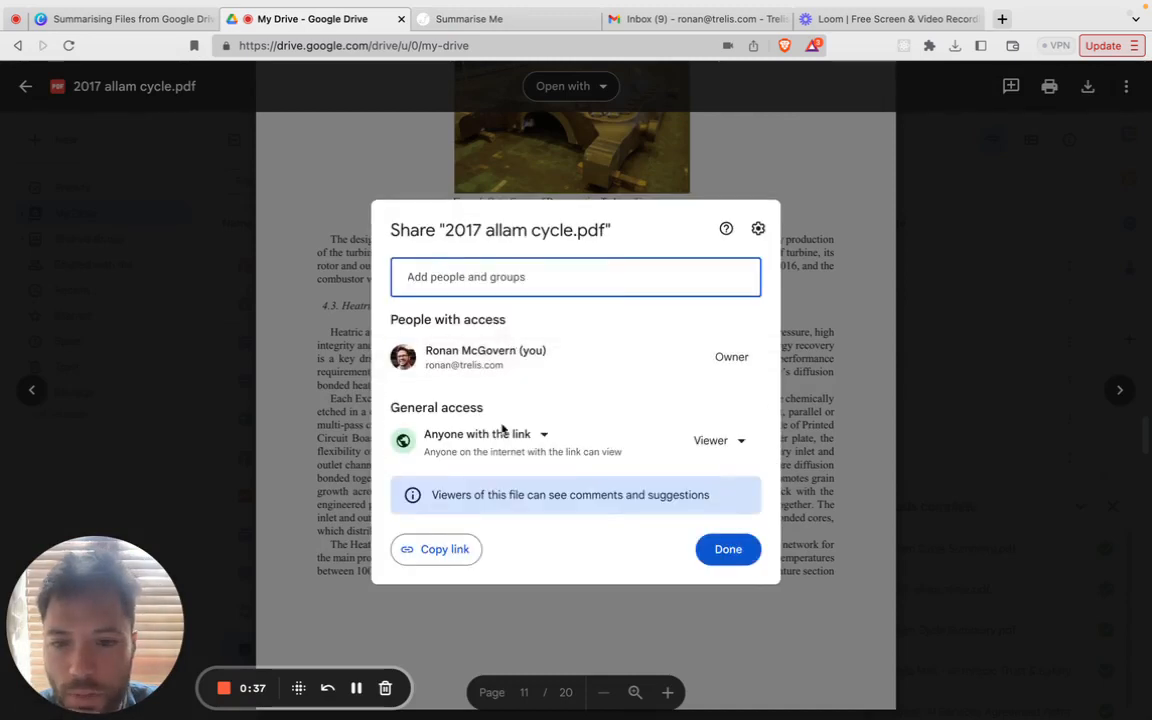
pyautogui.click(436, 548)
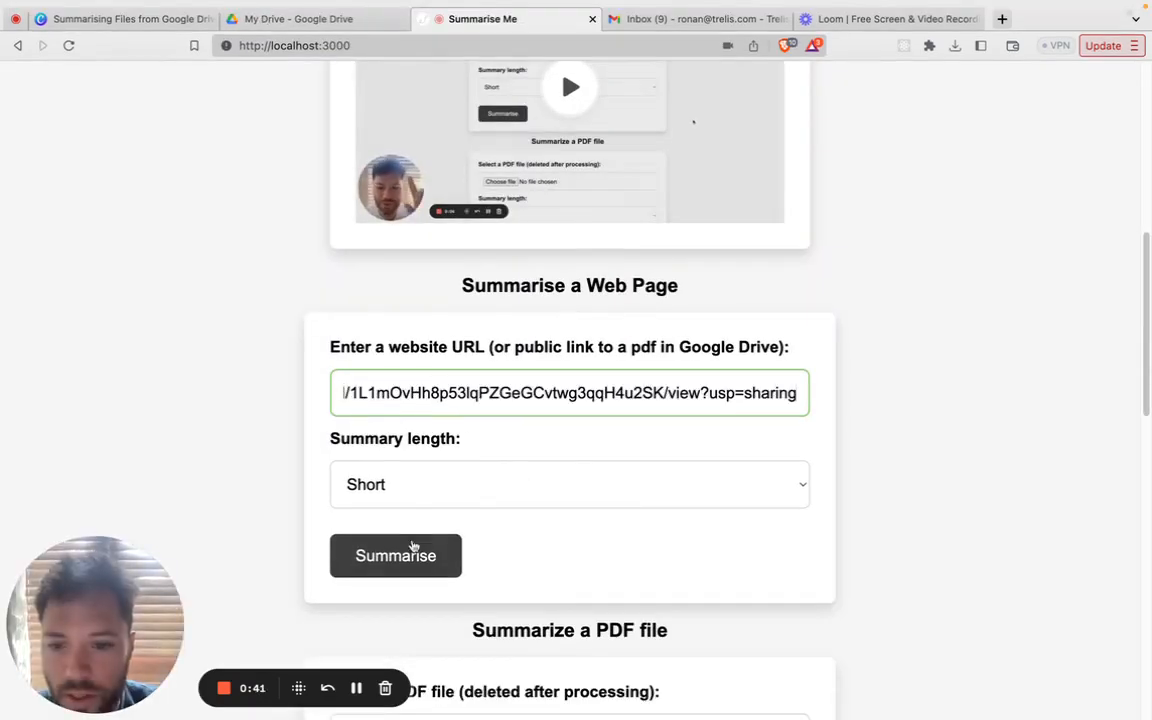
# - Set Summary length to Long for the Drive link and run Summarise
pyautogui.click(568, 484)
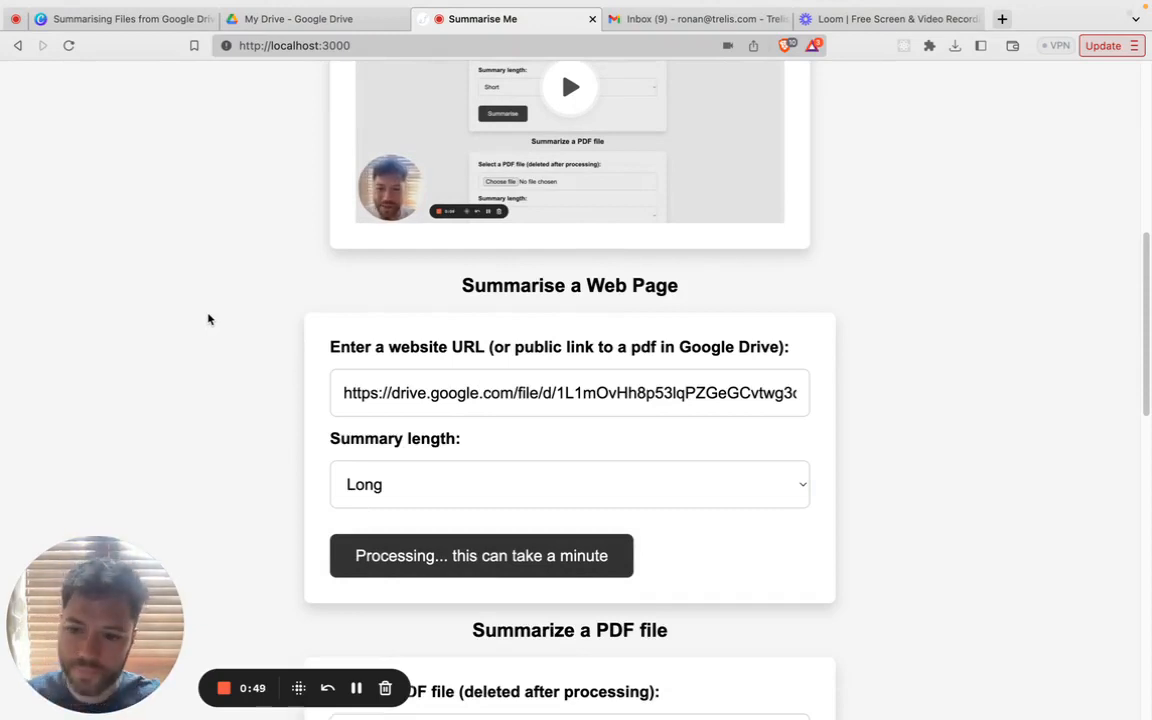
pyautogui.click(480, 556)
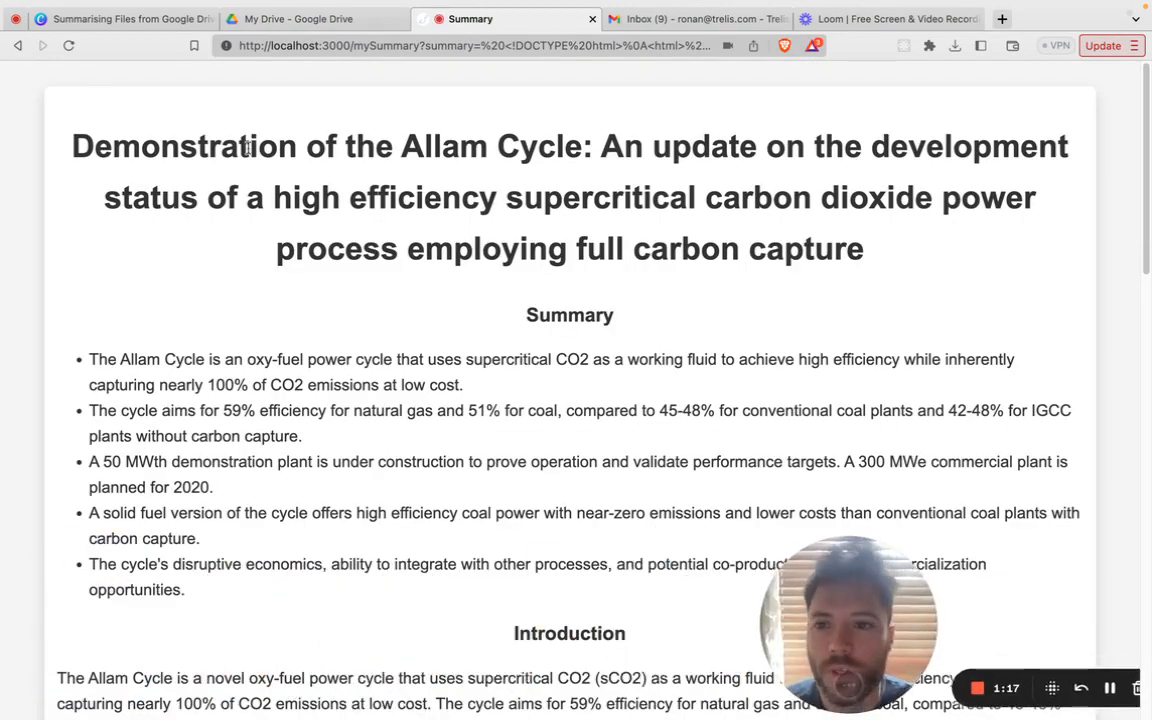
# - Scroll the Allam Cycle summary and download it as summary.pdf in Downloads
pyautogui.scroll(-3)
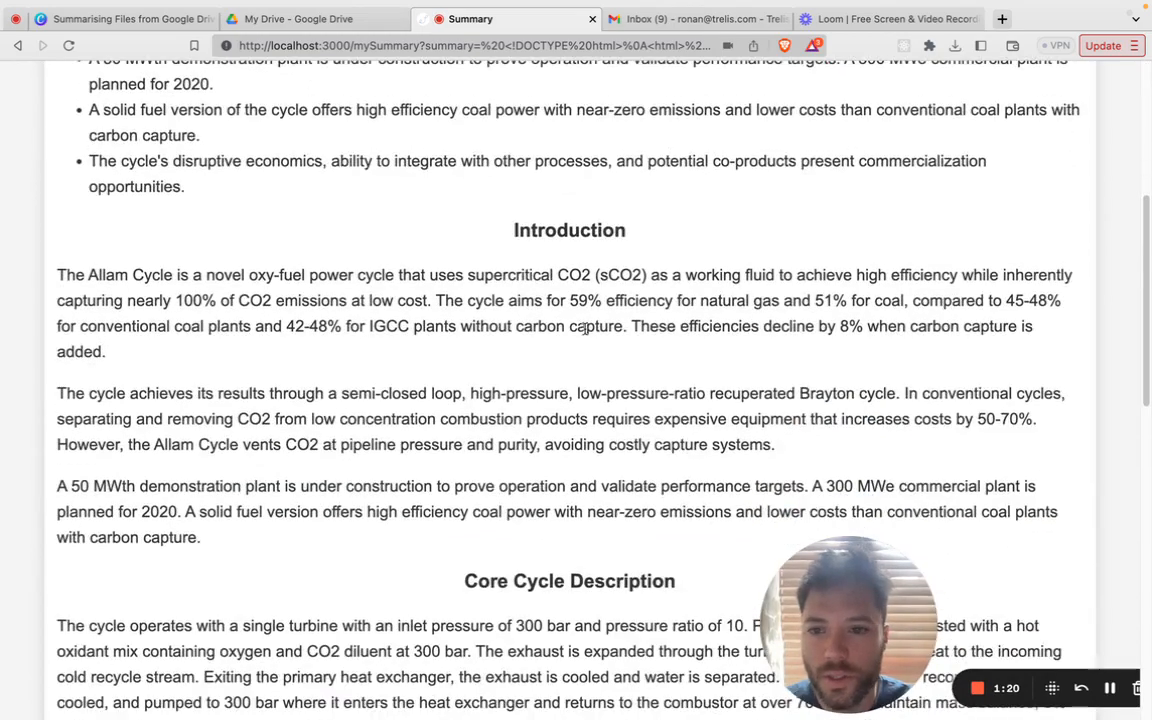
pyautogui.scroll(-3)
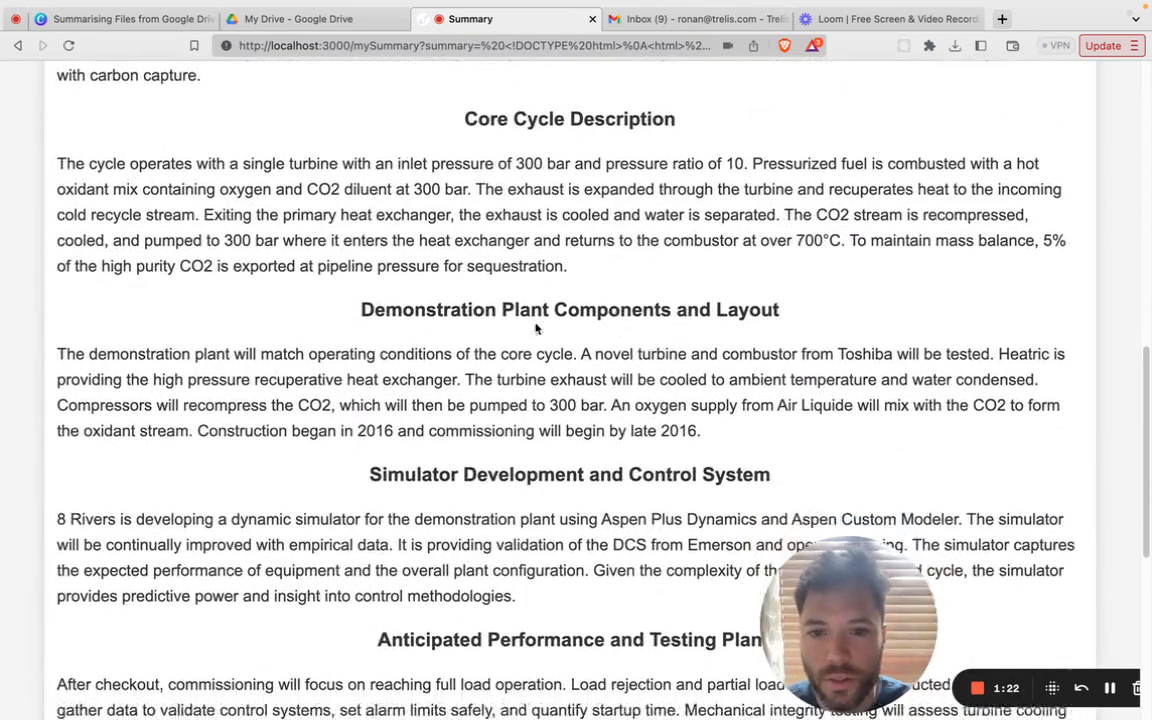
pyautogui.scroll(-3)
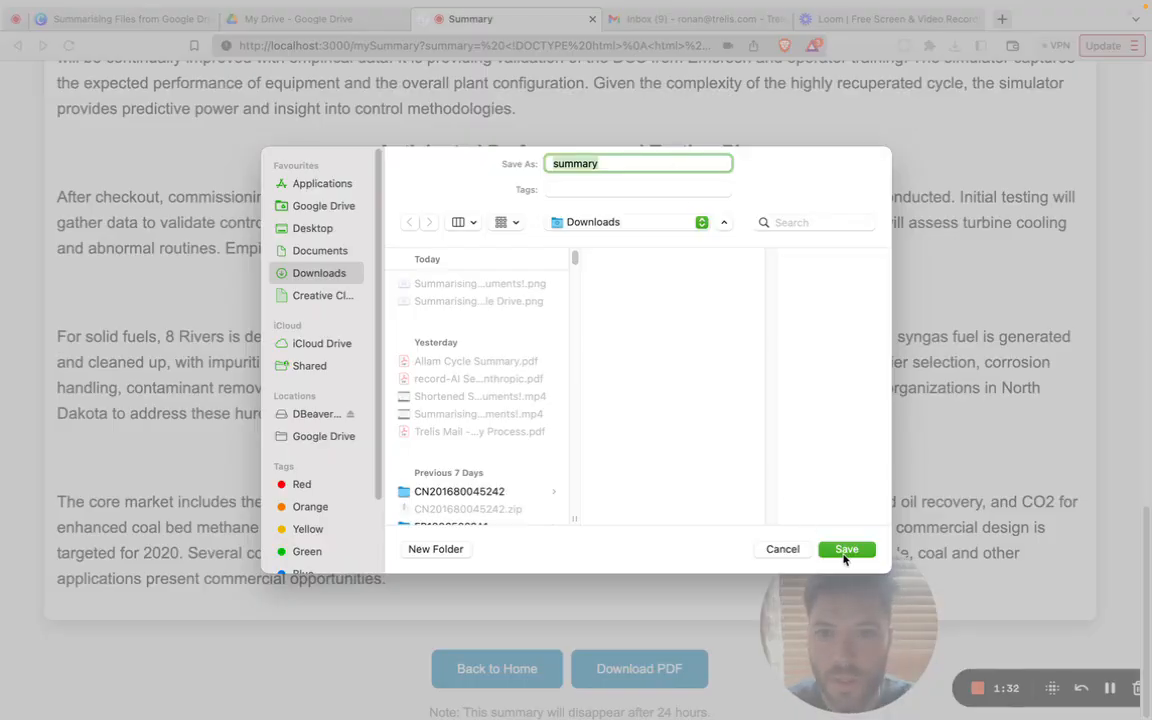
pyautogui.click(846, 548)
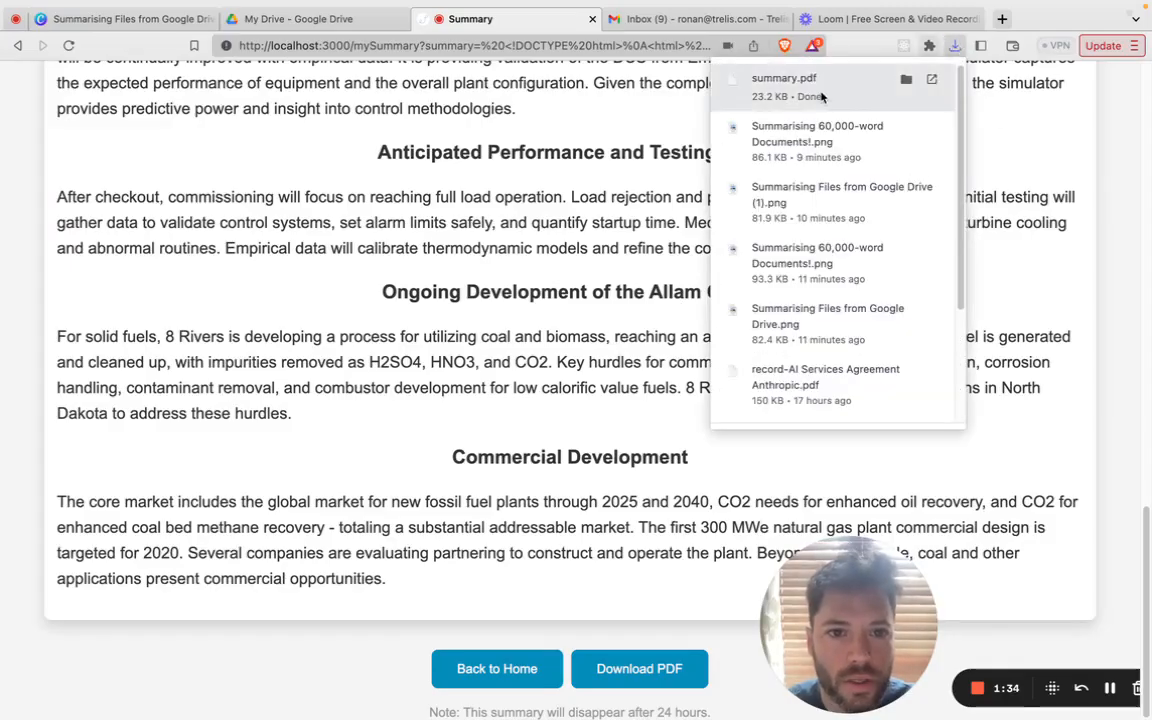
# - Review the downloaded three-page summary.pdf, then go Back to Home
pyautogui.click(932, 78)
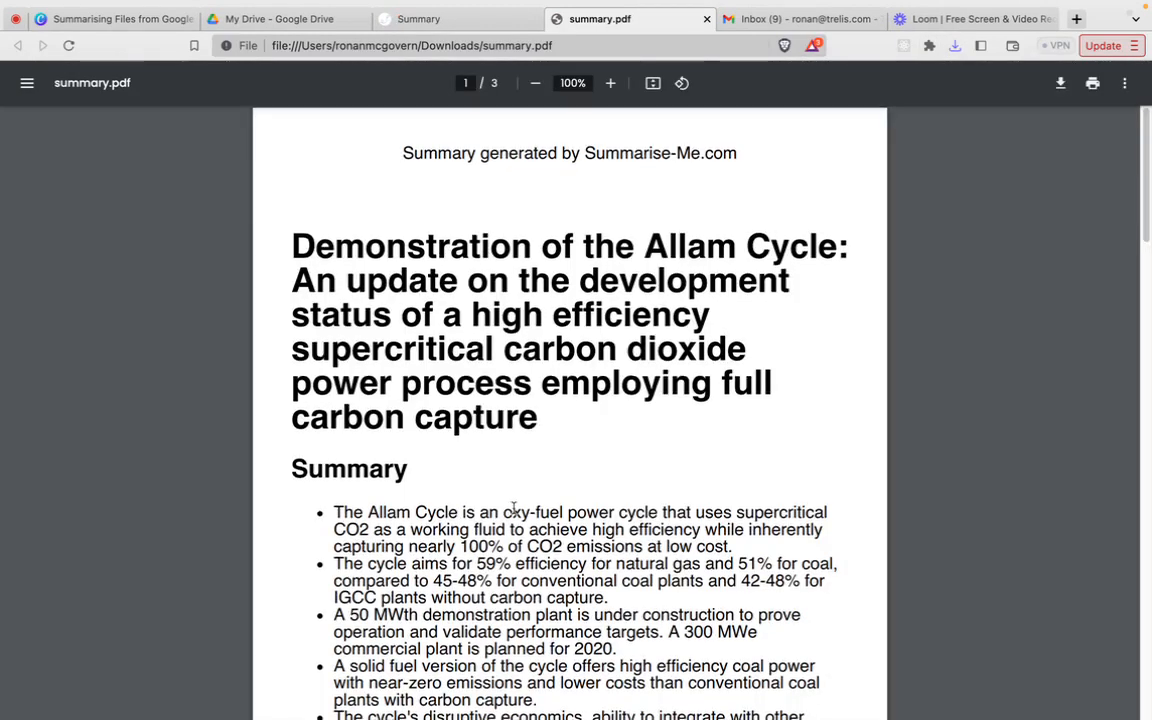
pyautogui.scroll(-3)
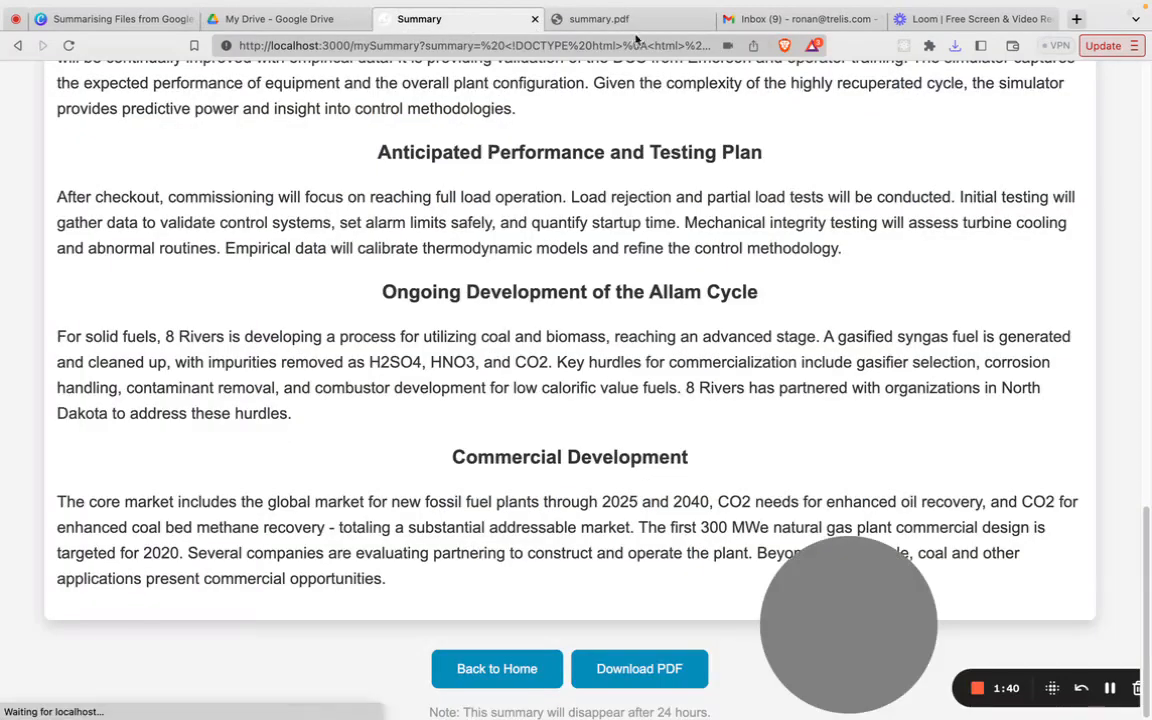
pyautogui.click(496, 668)
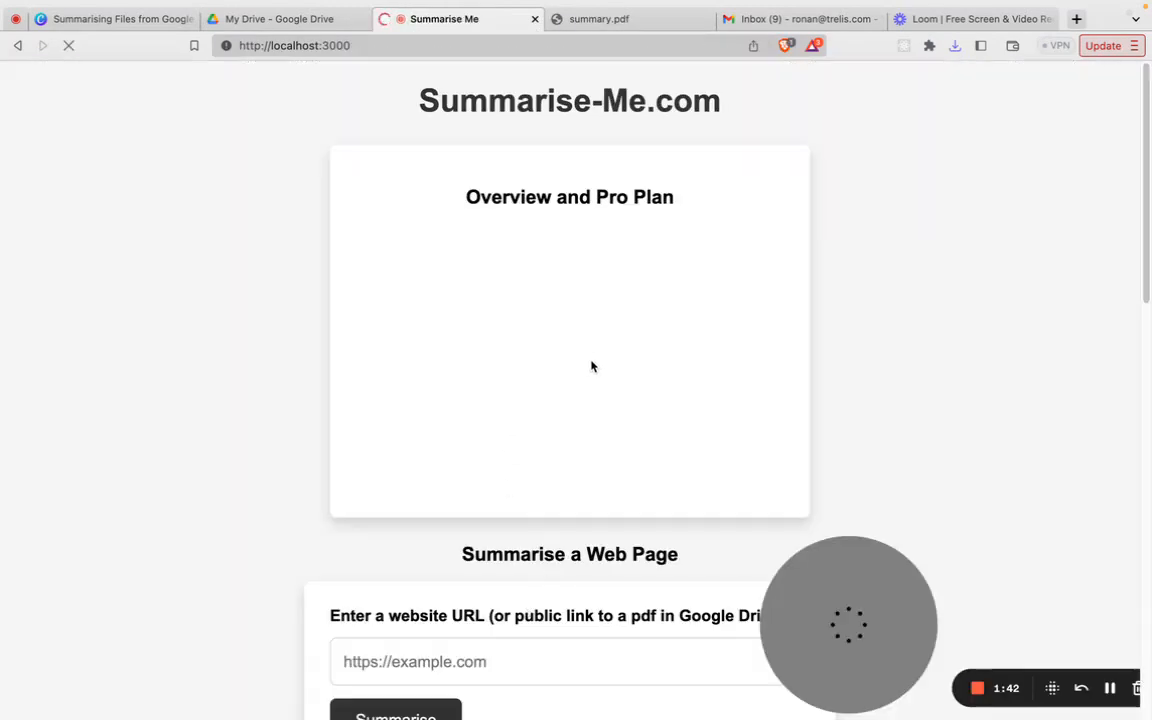